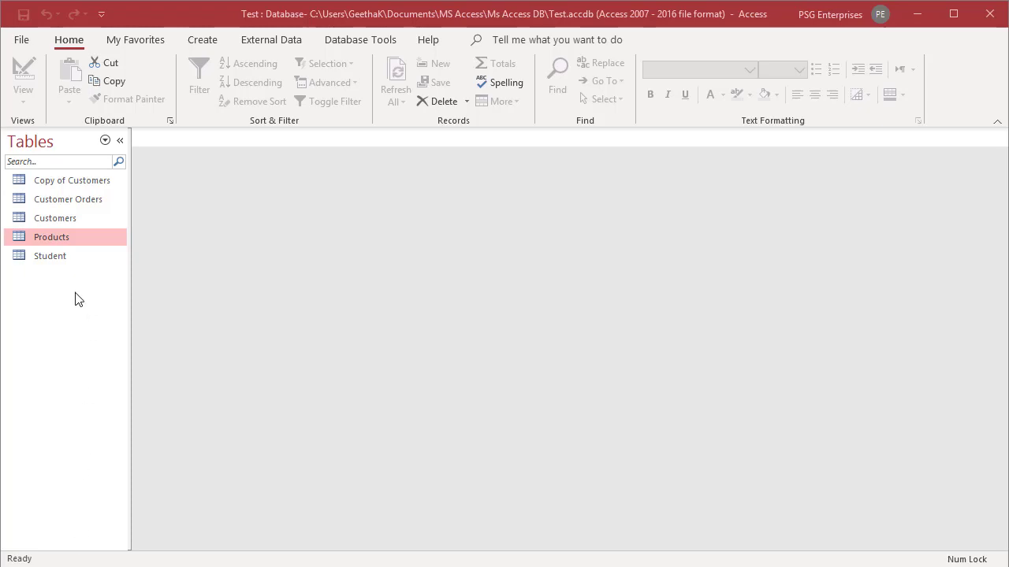
Step: Open the Customers table in Datasheet View from the navigation pane
click(55, 218)
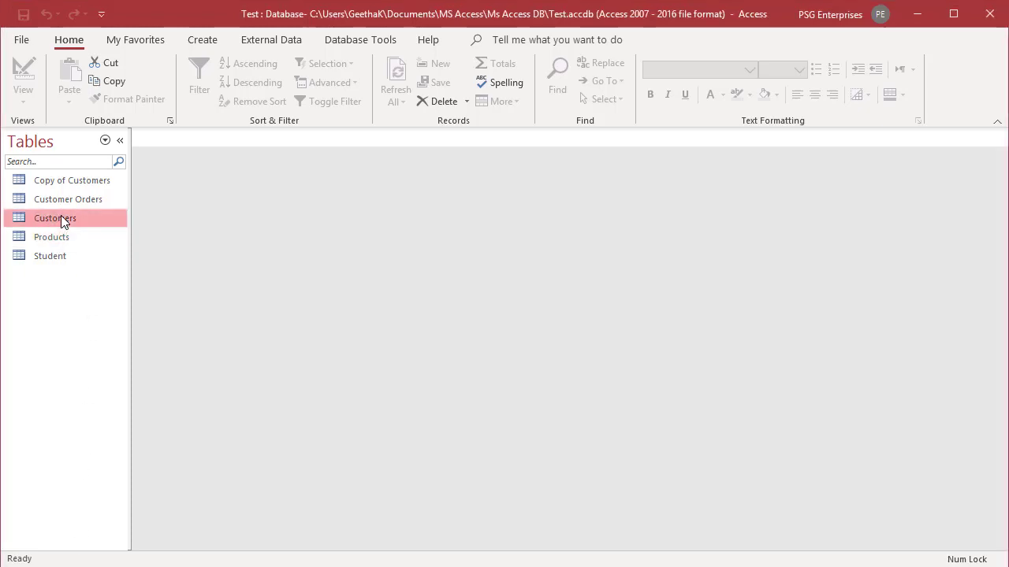
double_click(55, 217)
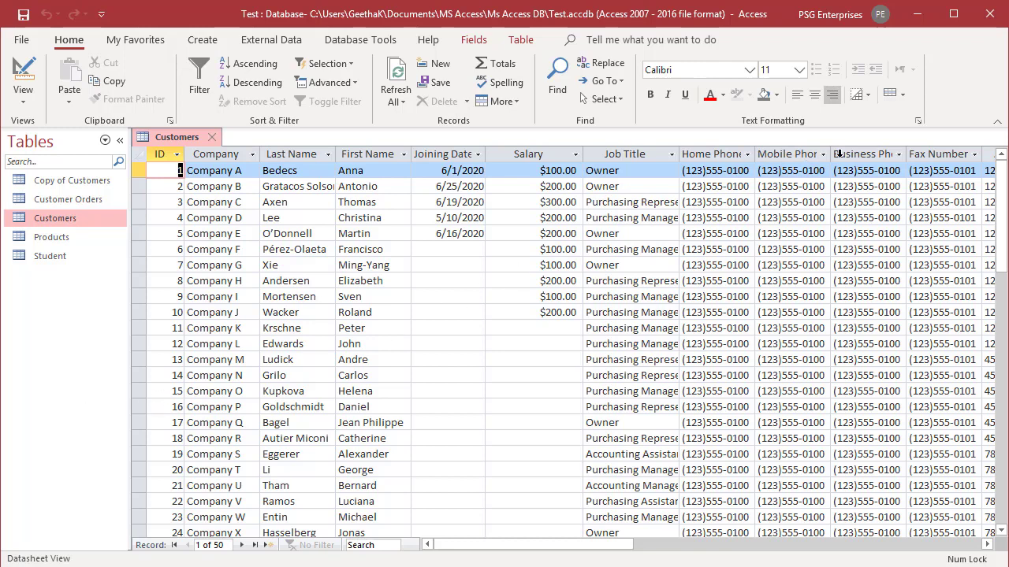
mouse_move(916, 125)
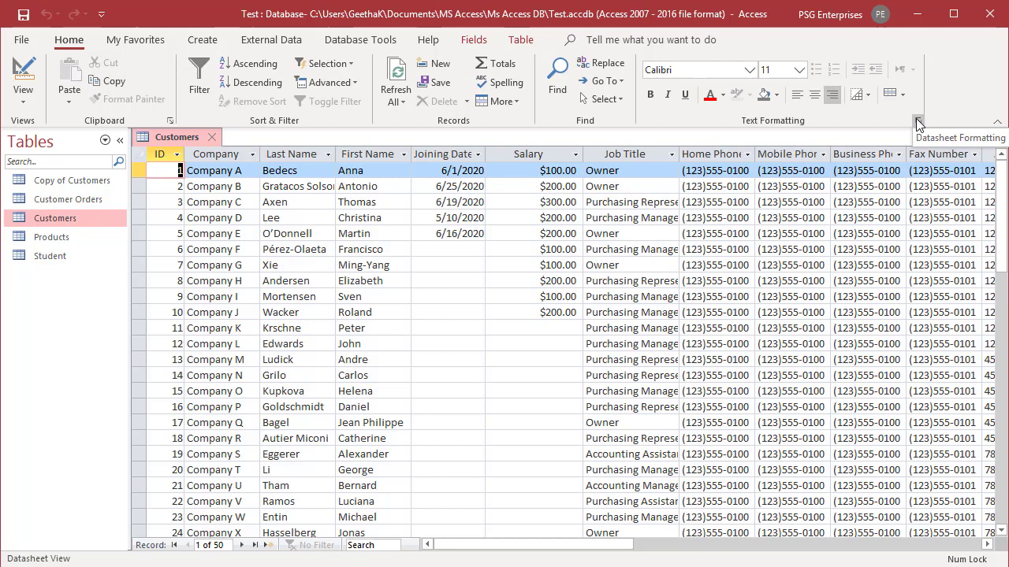
Step: In Datasheet Formatting, preview toggling horizontal and vertical gridlines, leaving both shown
click(918, 124)
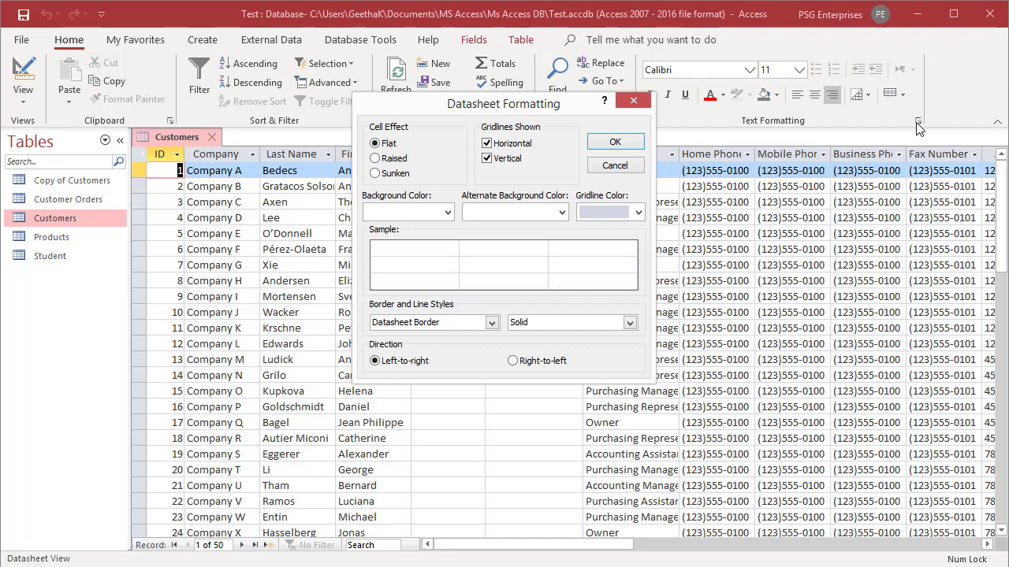
mouse_move(576, 168)
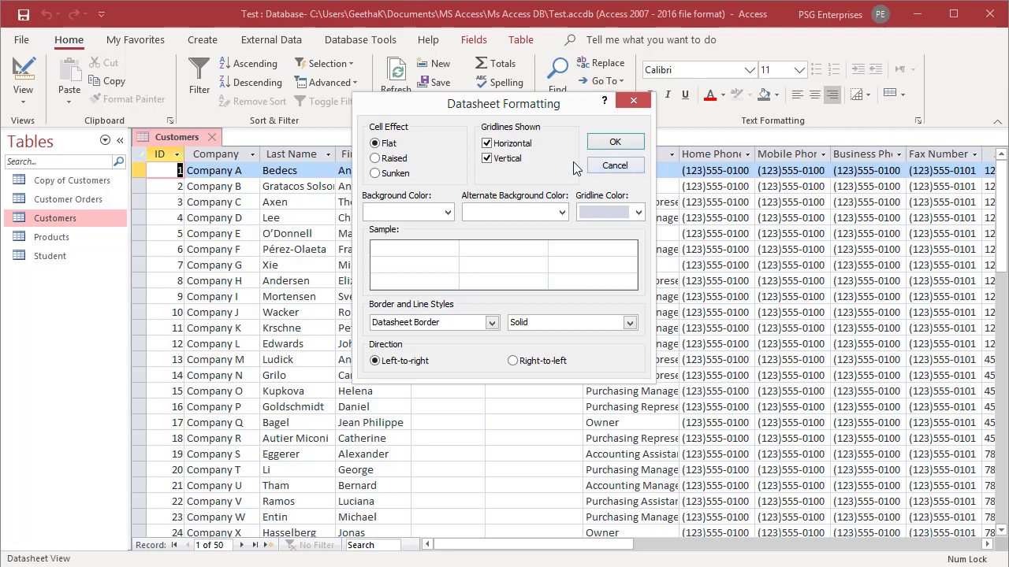
mouse_move(609, 273)
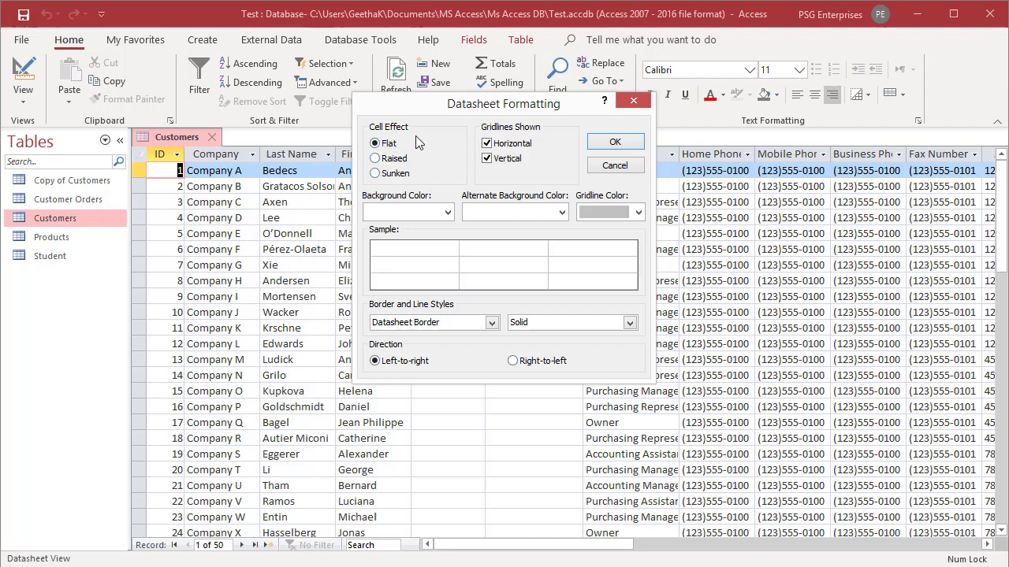
click(487, 143)
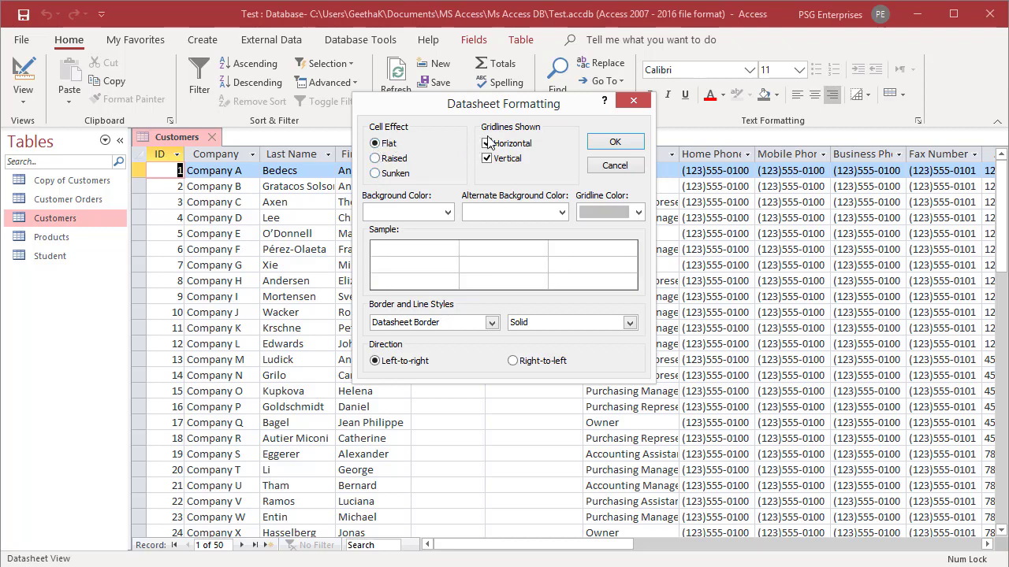
click(486, 143)
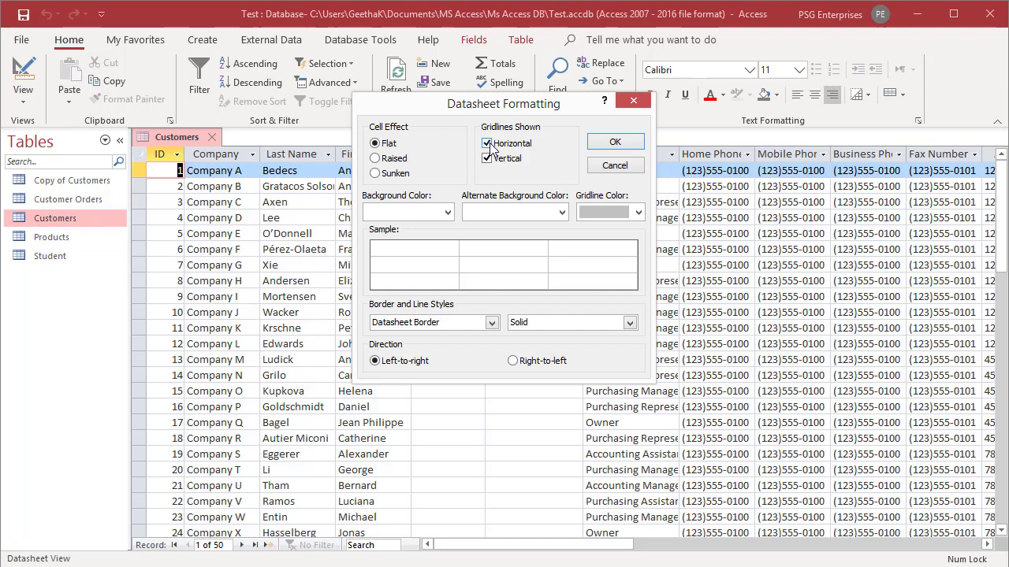
click(487, 142)
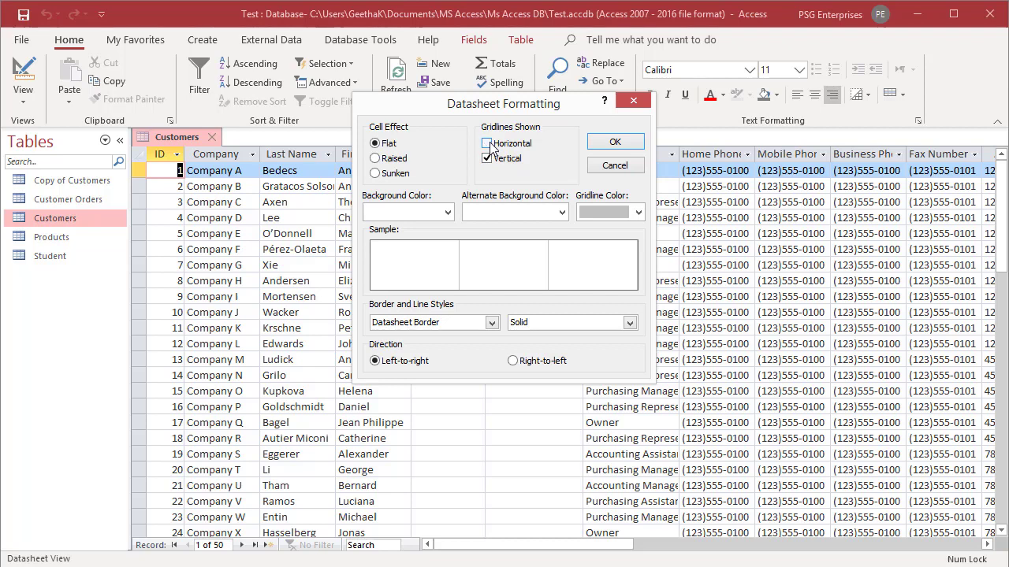
click(487, 143)
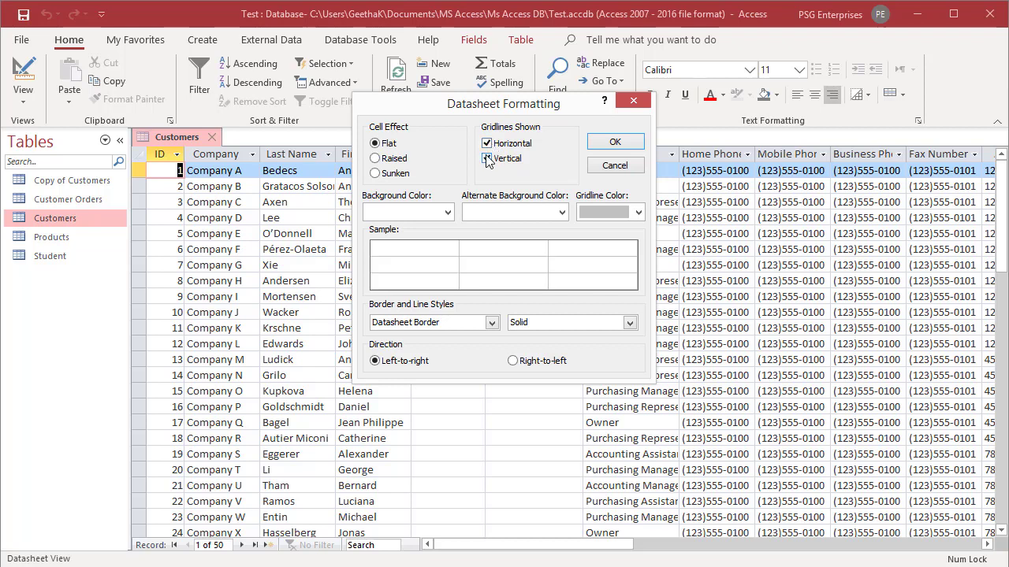
click(487, 158)
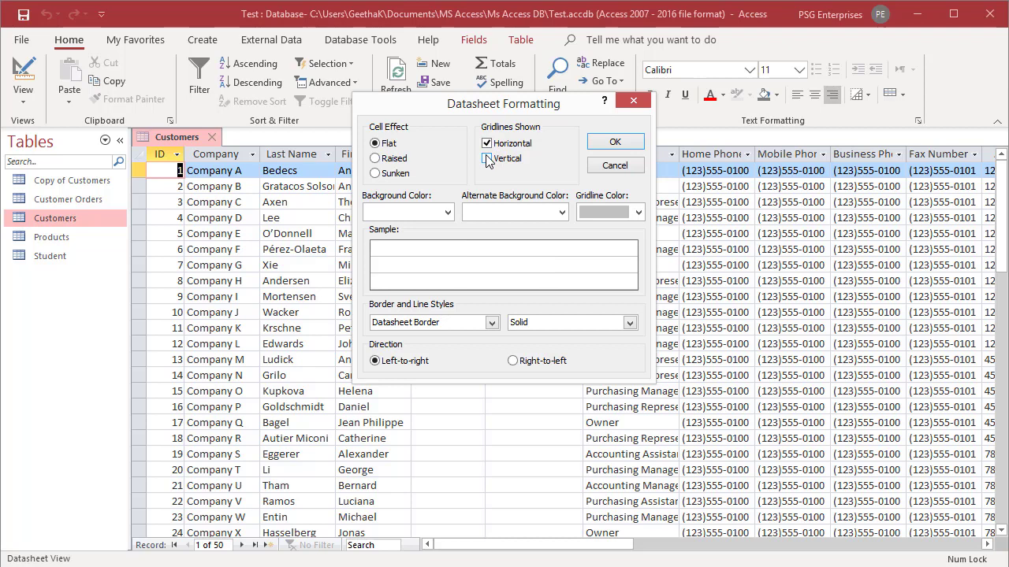
click(488, 158)
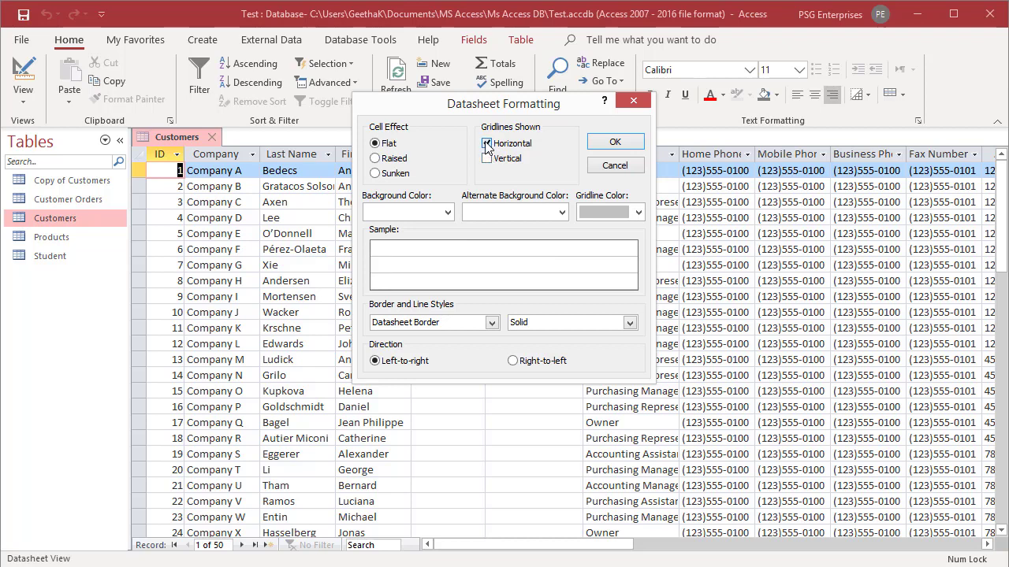
click(486, 142)
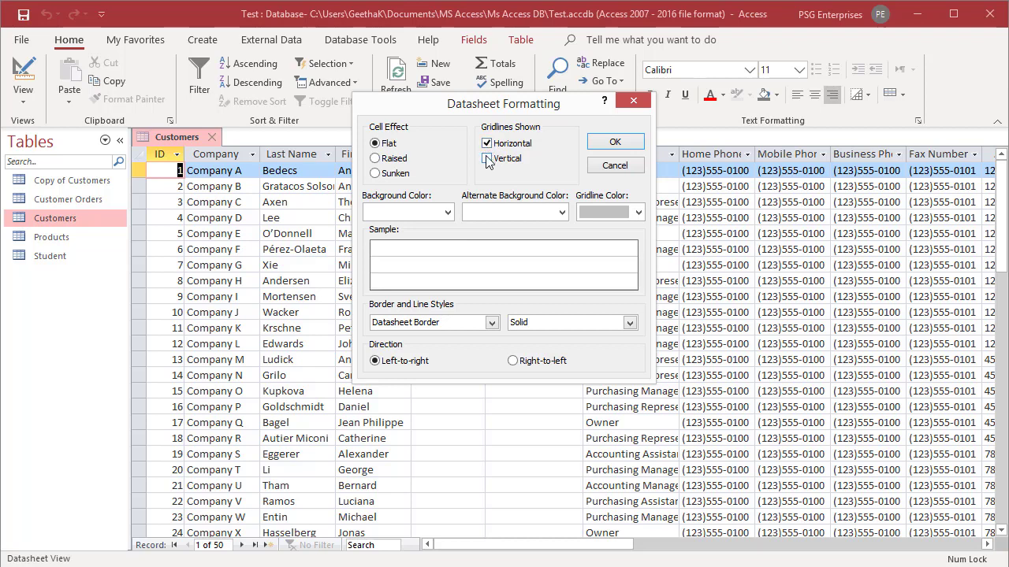
click(487, 159)
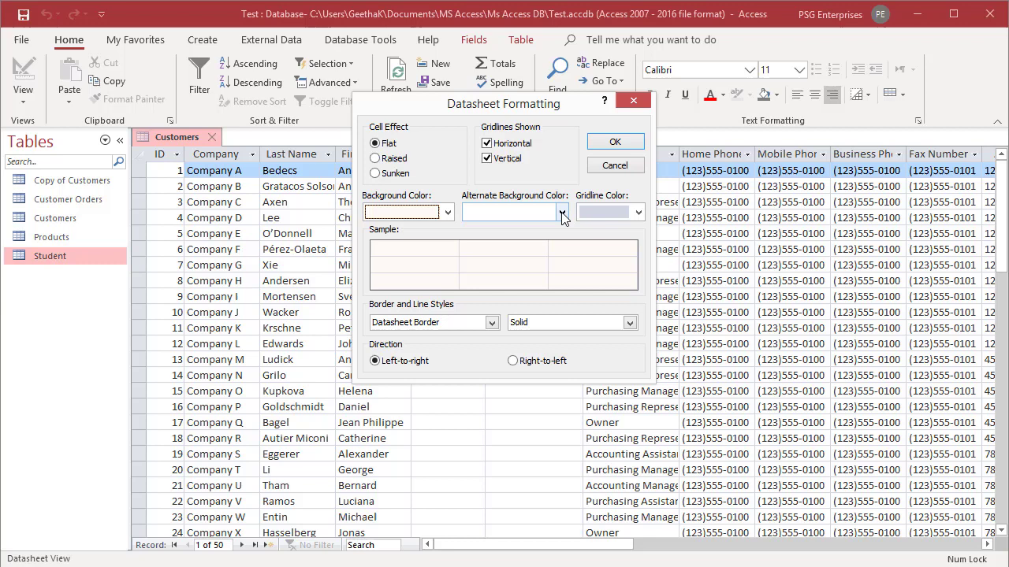
Step: Set the alternate row background to orange and the gridline color to black
click(560, 212)
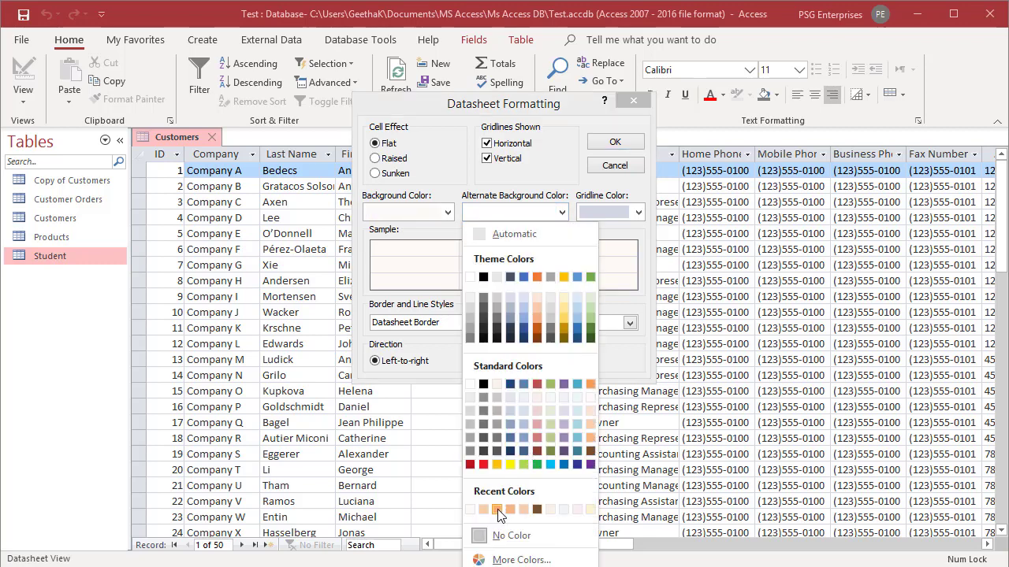
click(497, 510)
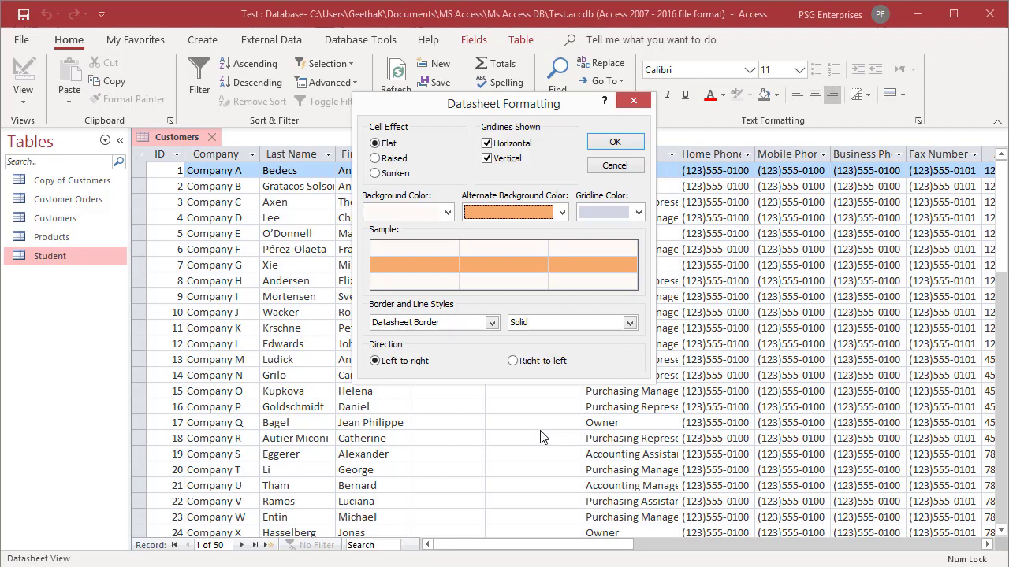
mouse_move(629, 212)
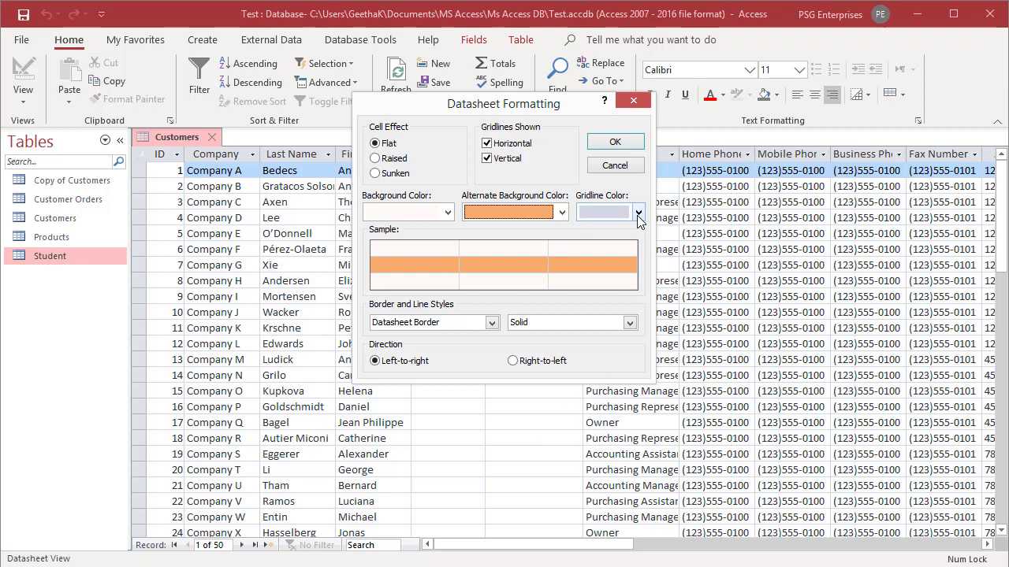
click(628, 213)
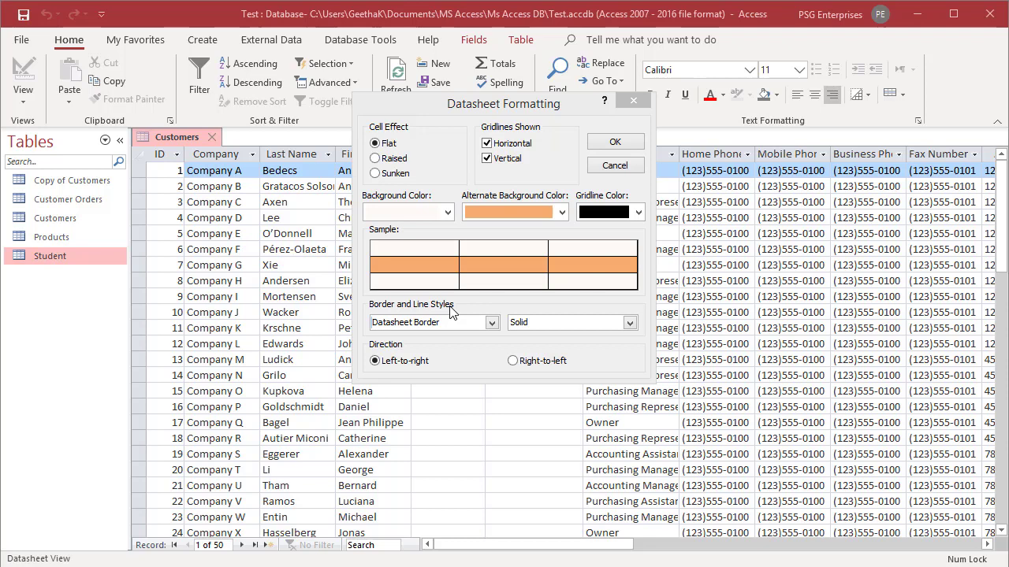
mouse_move(492, 329)
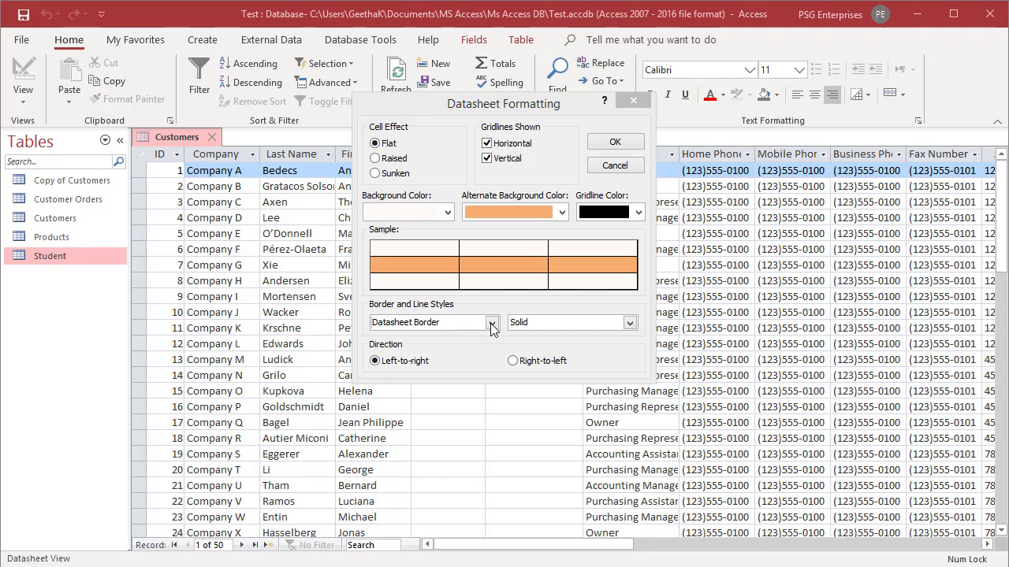
Step: Set the Column Header Underline border to the Dots line style
click(492, 323)
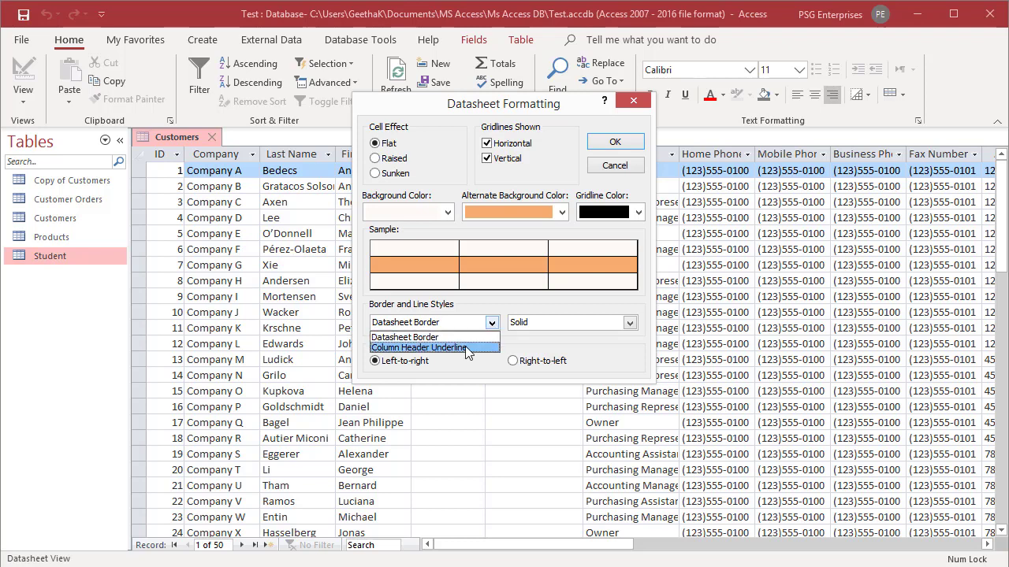
click(419, 348)
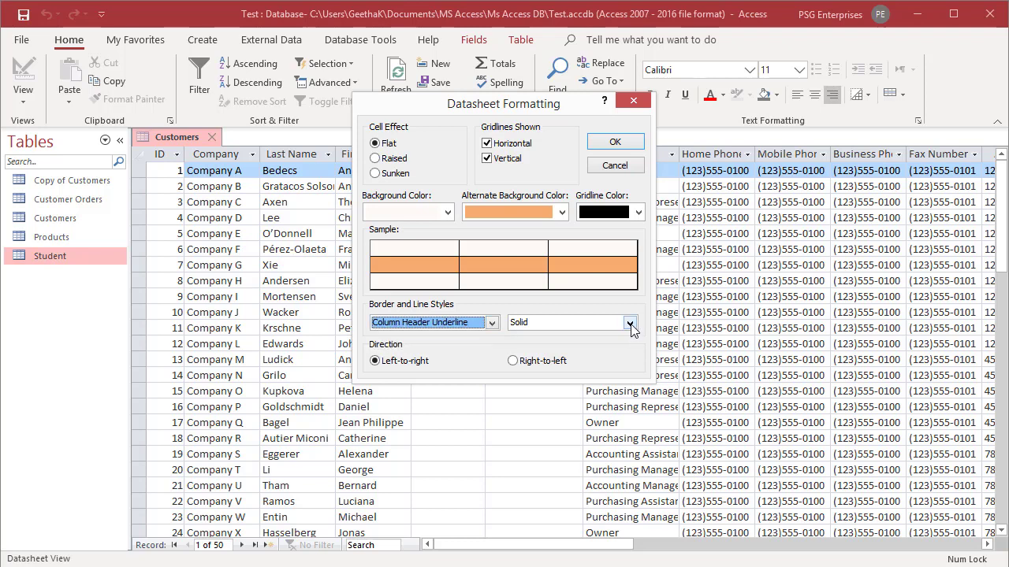
click(629, 323)
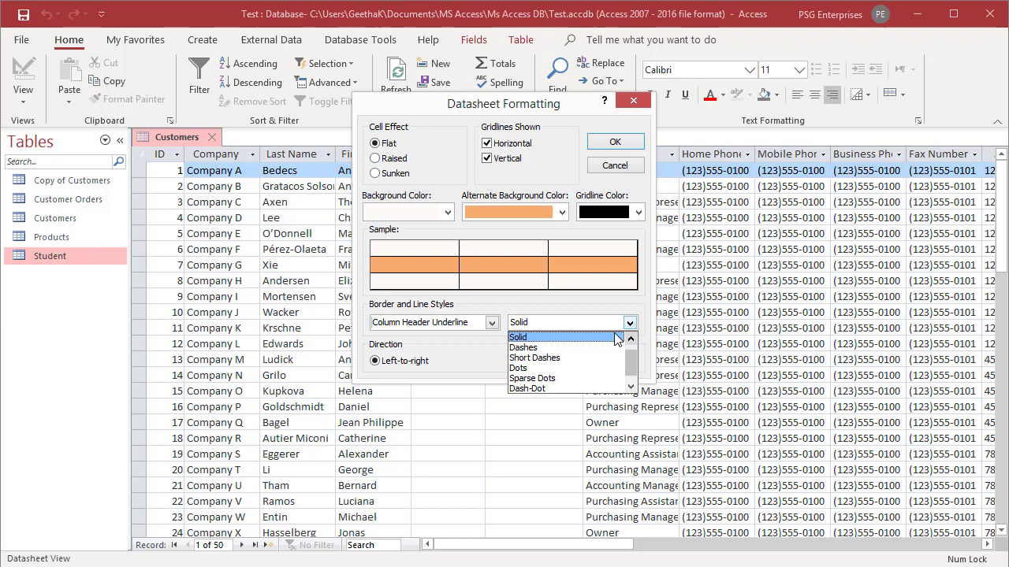
mouse_move(518, 368)
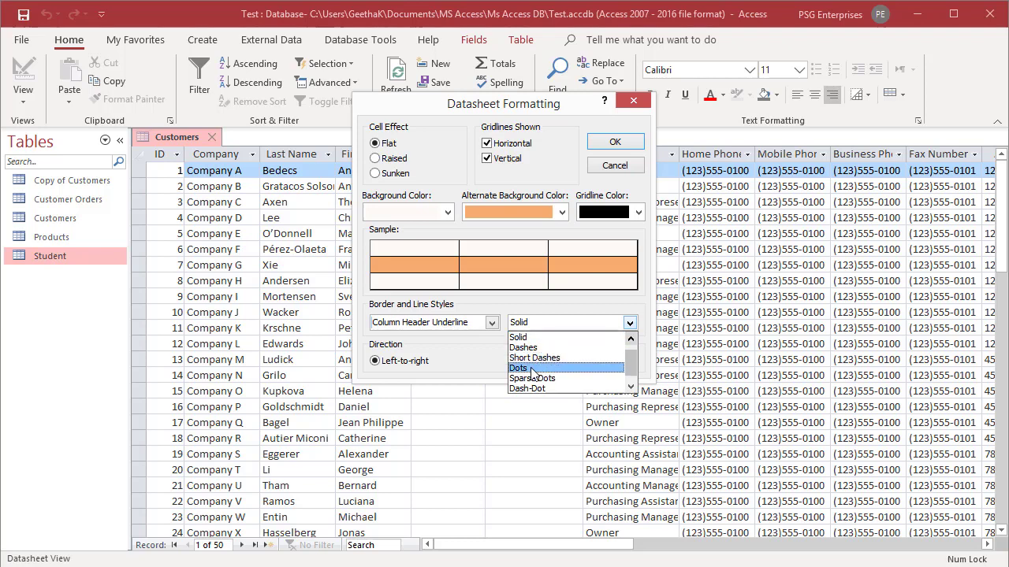
click(519, 367)
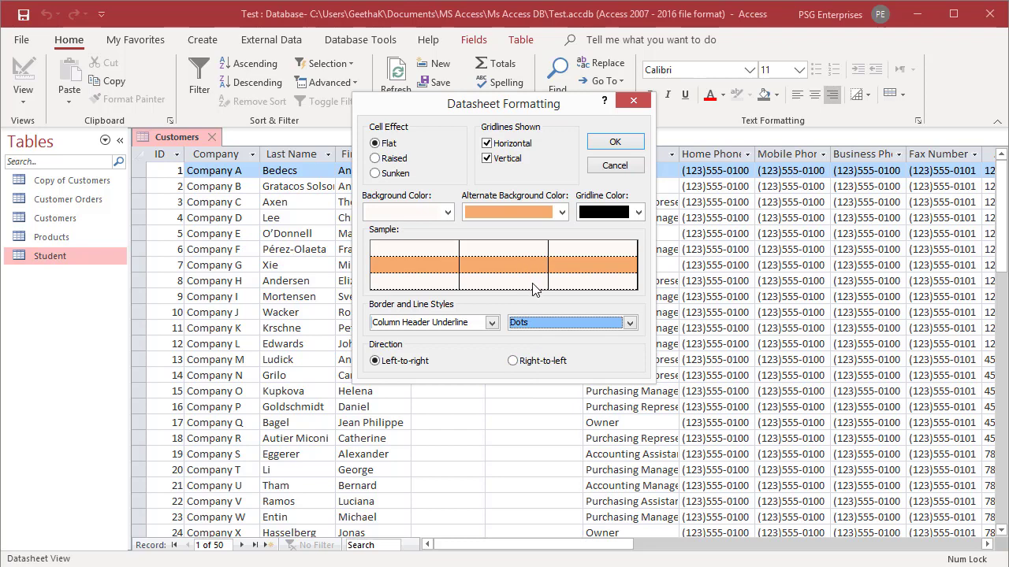
mouse_move(541, 307)
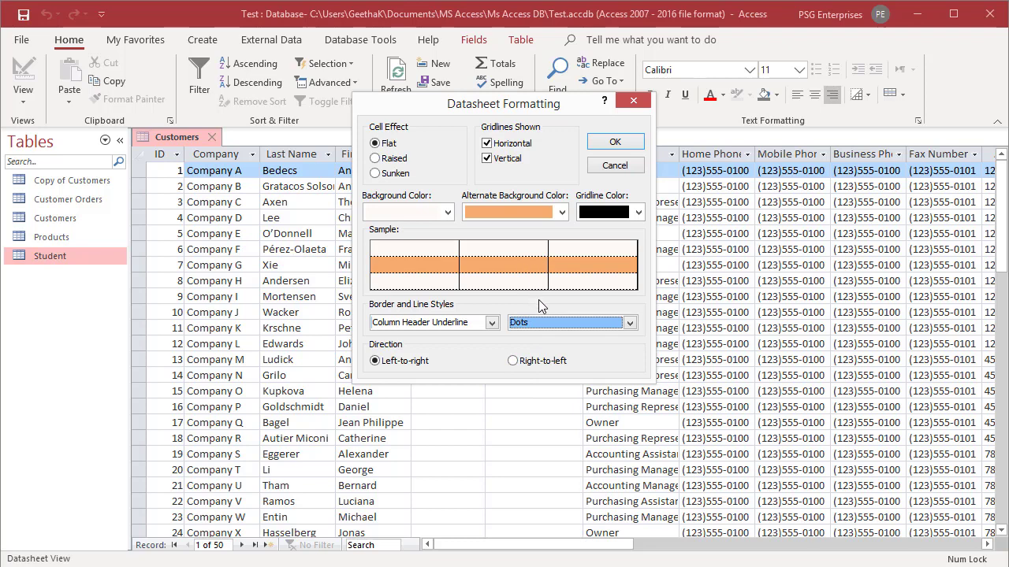
mouse_move(425, 378)
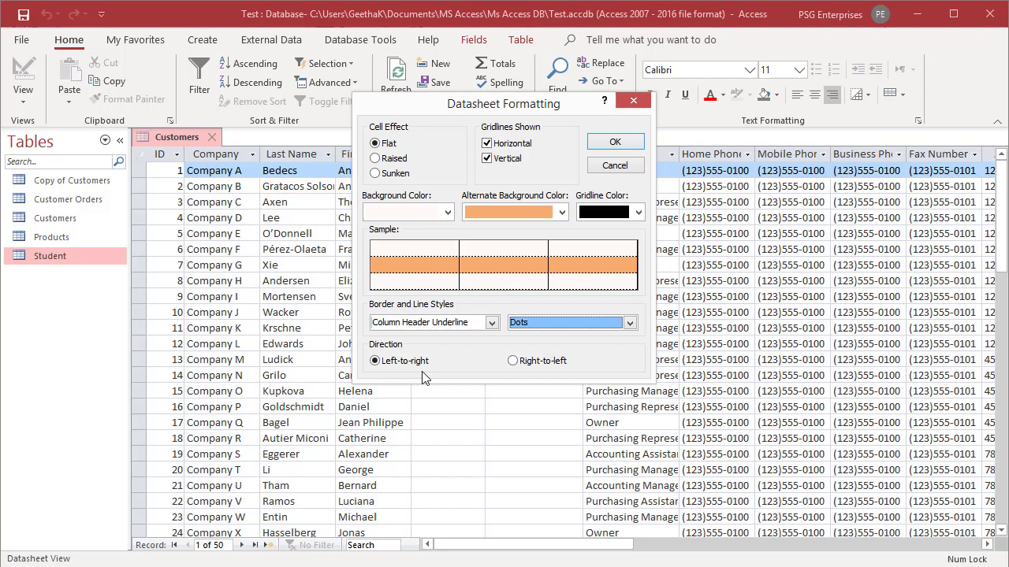
mouse_move(435, 378)
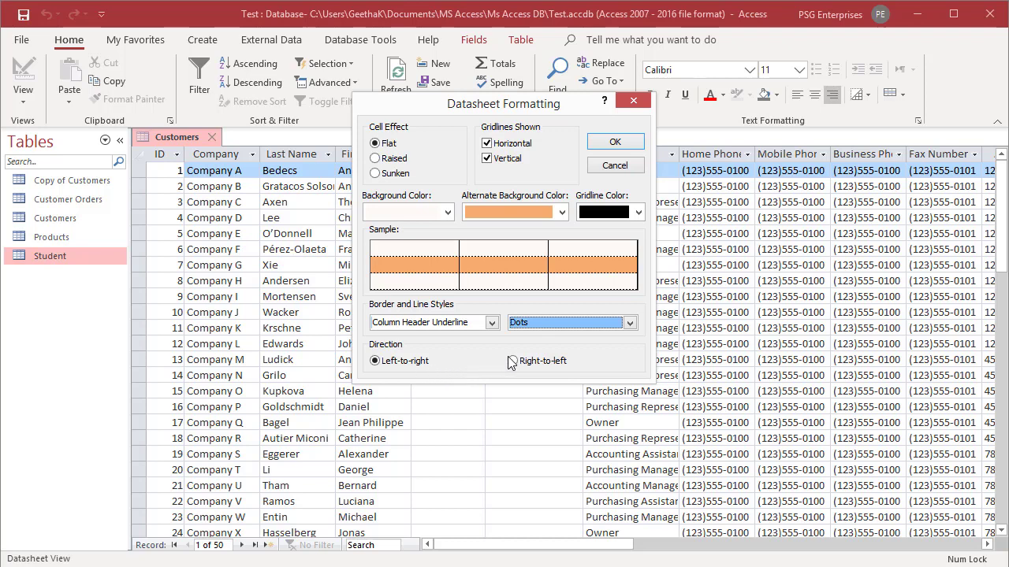
mouse_move(606, 362)
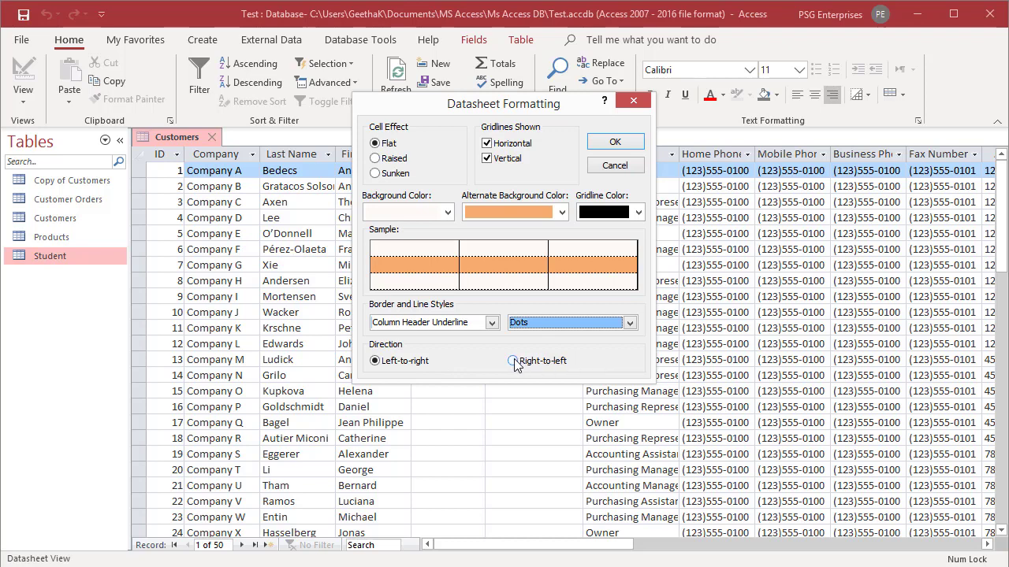
Step: Apply right-to-left column direction and scroll the datasheet to review the formatting
click(513, 360)
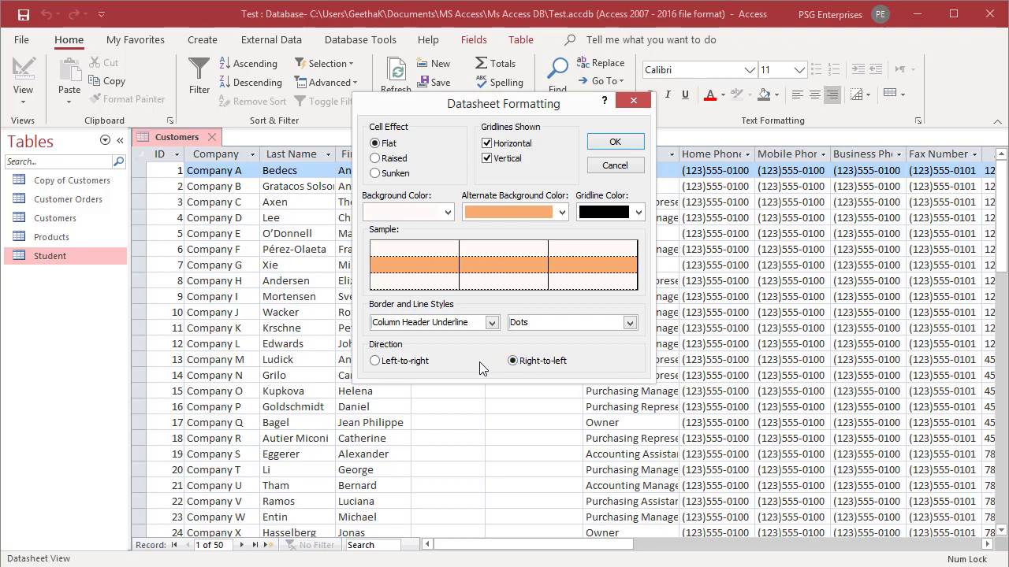
mouse_move(533, 279)
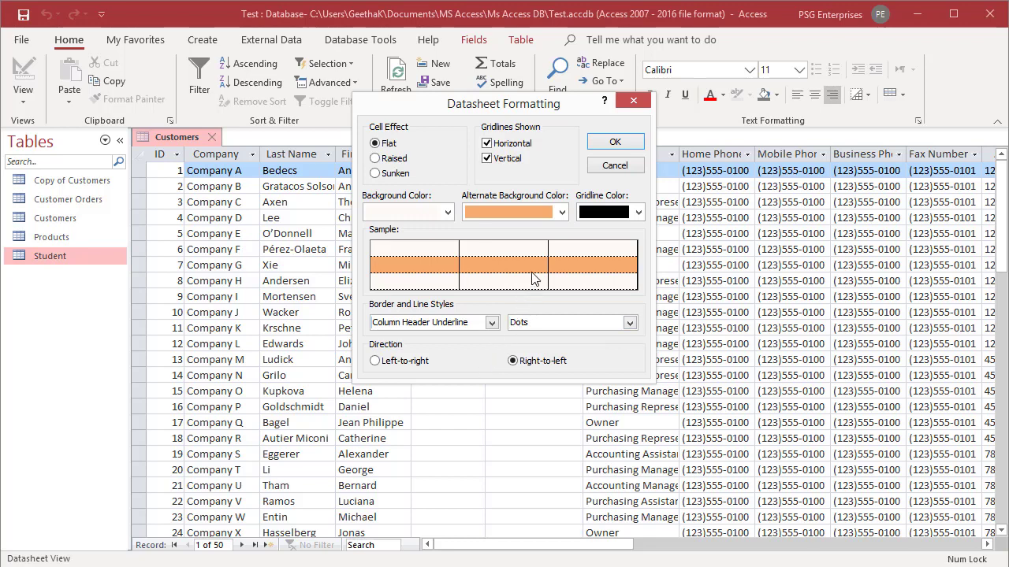
mouse_move(616, 142)
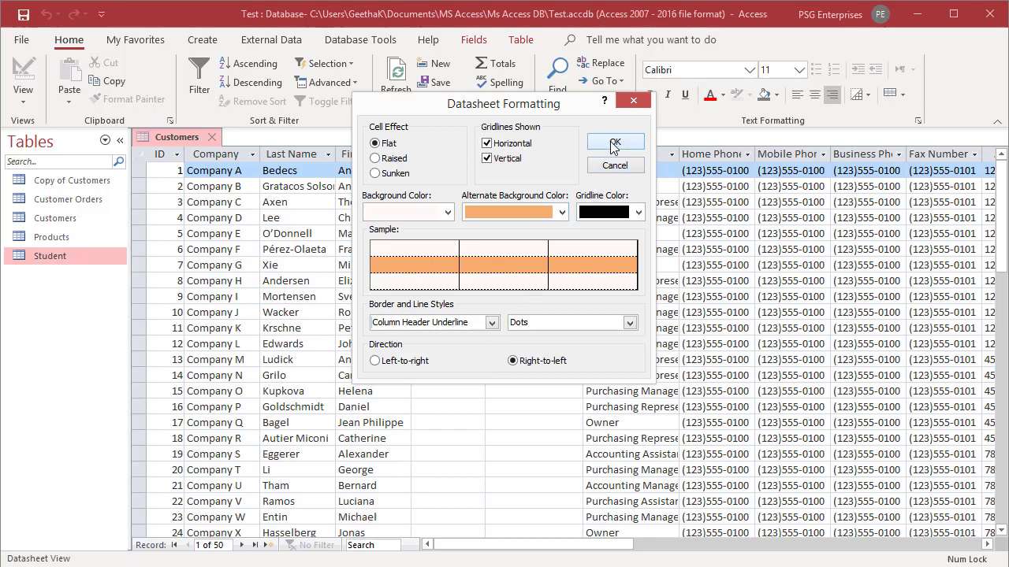
click(616, 145)
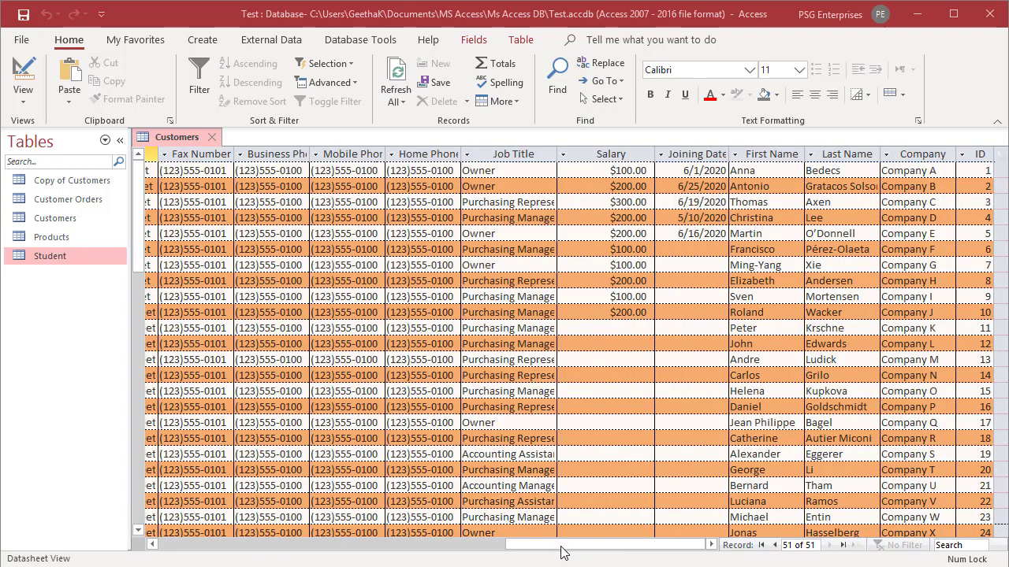
scroll(left, 3)
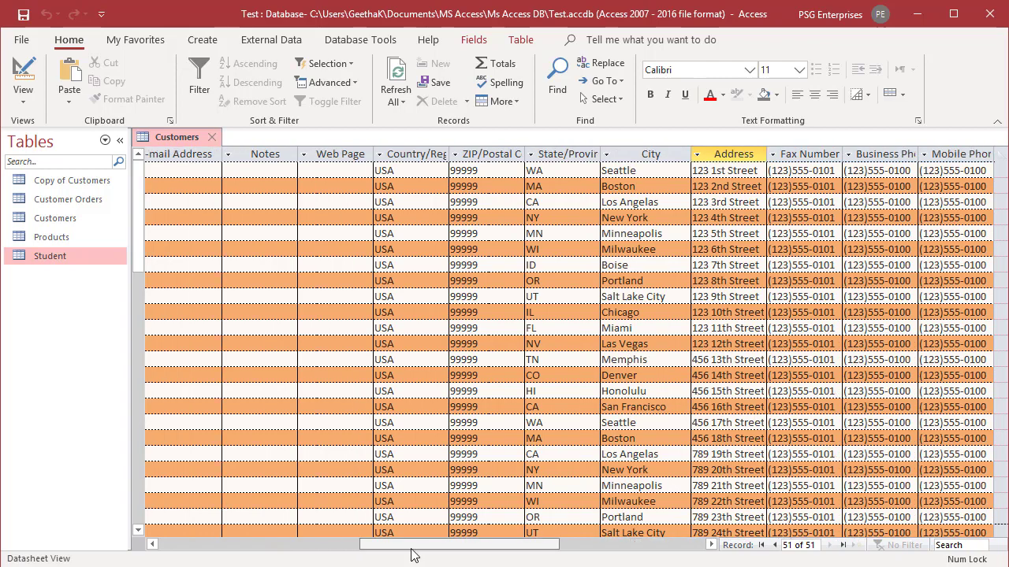
scroll(right, 3)
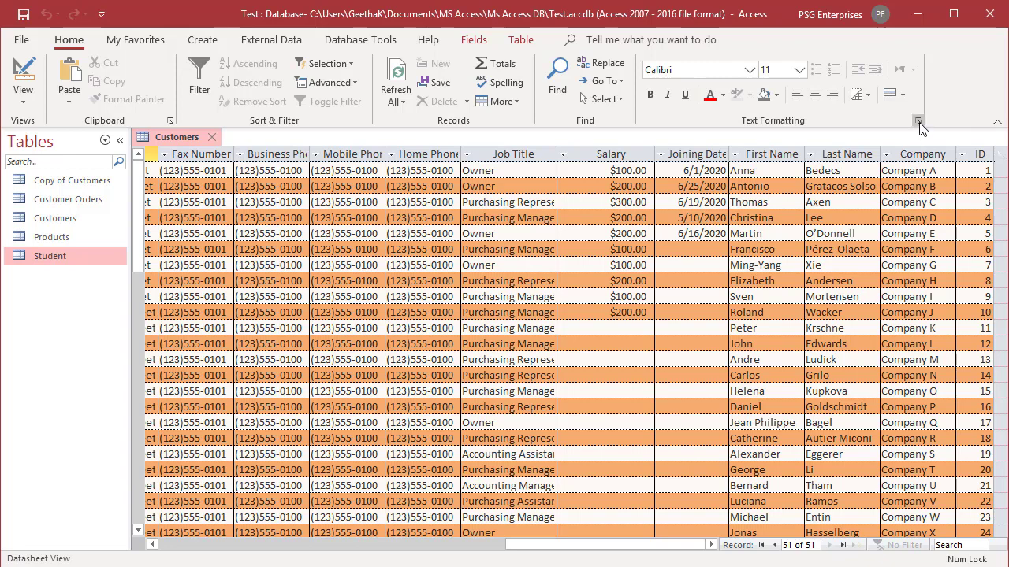
Step: Reopen Datasheet Formatting and choose the Sunken cell effect
click(917, 120)
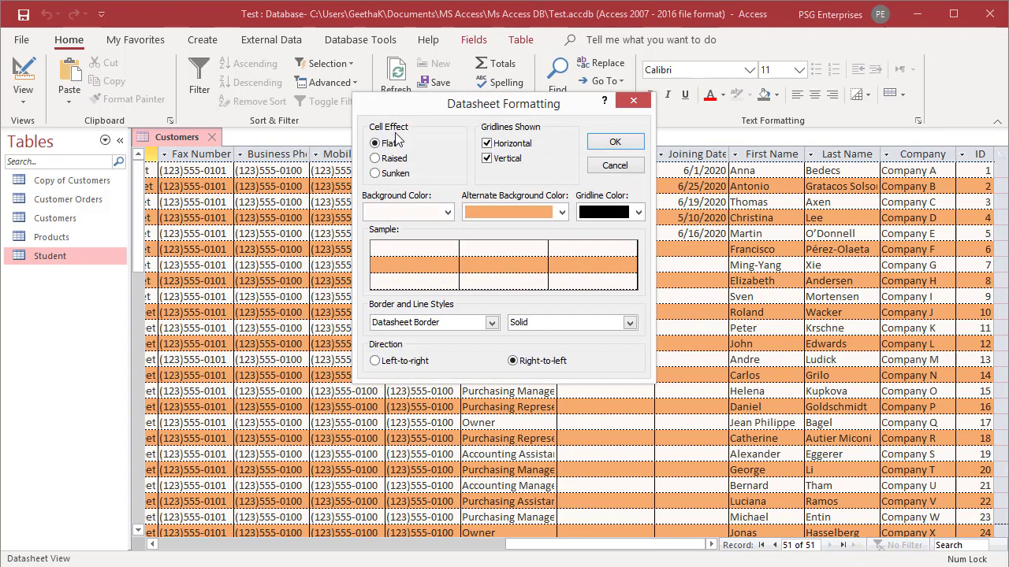
mouse_move(375, 158)
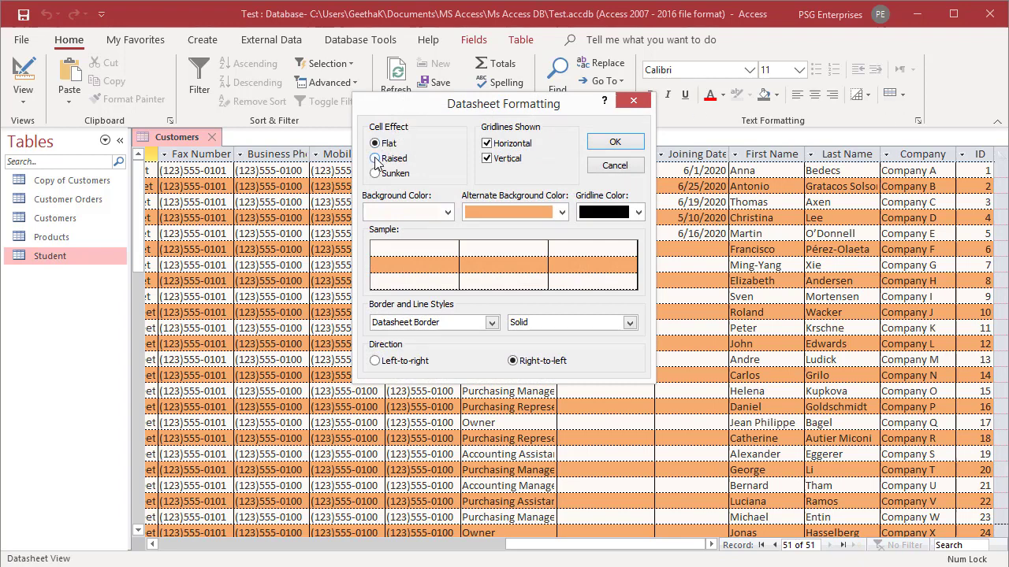
click(375, 159)
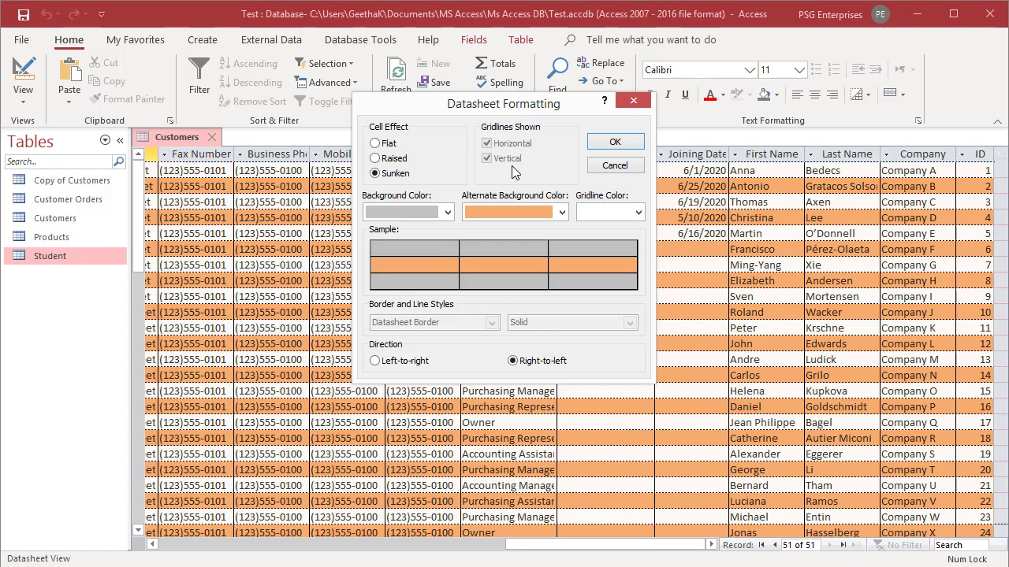
mouse_move(373, 313)
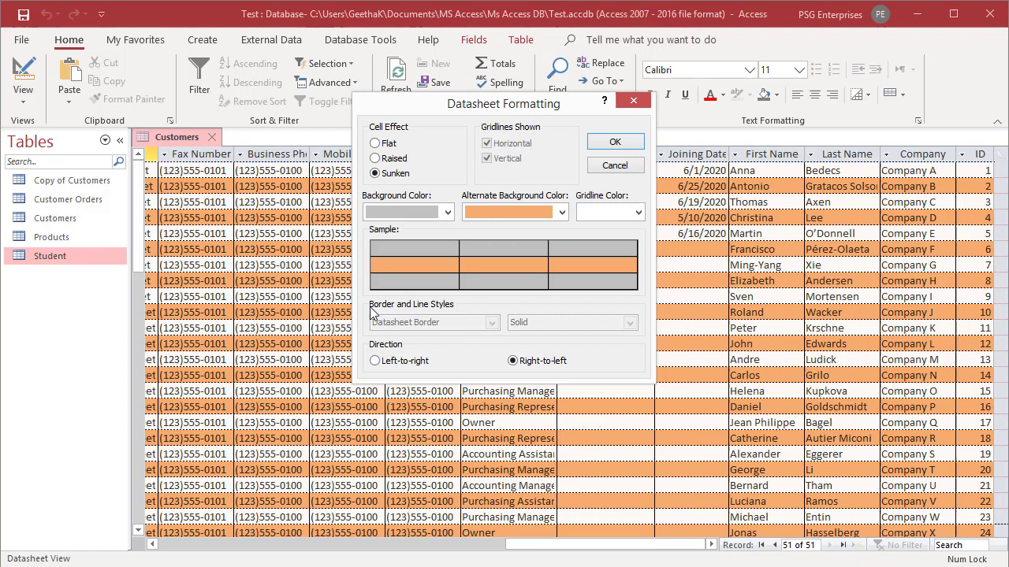
mouse_move(415, 340)
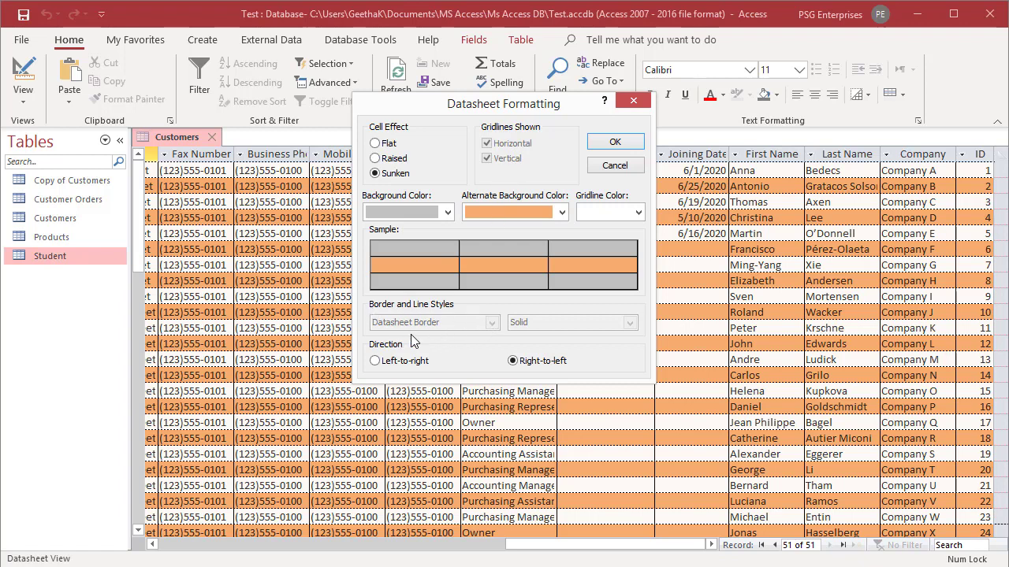
mouse_move(568, 329)
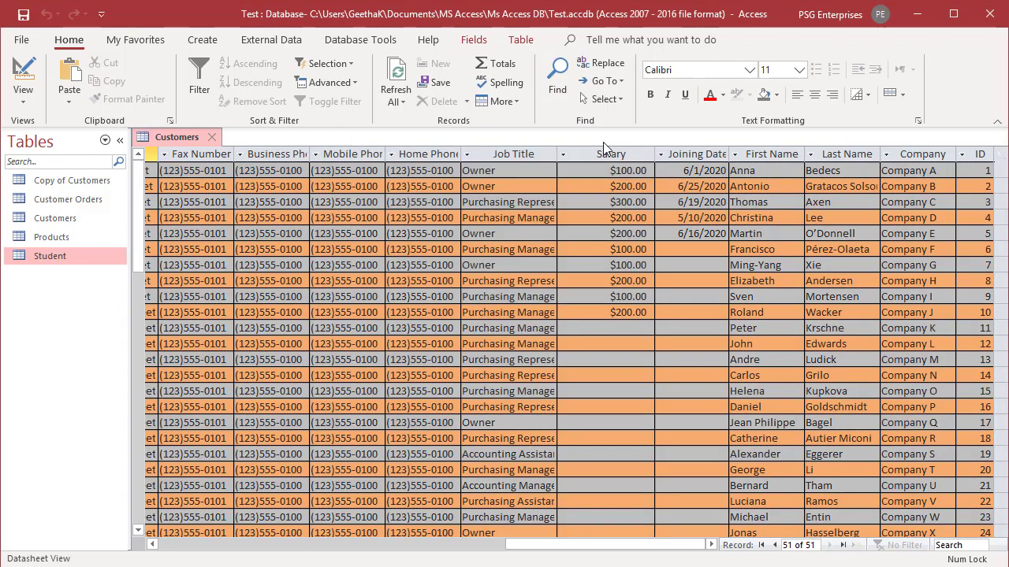
mouse_move(23, 14)
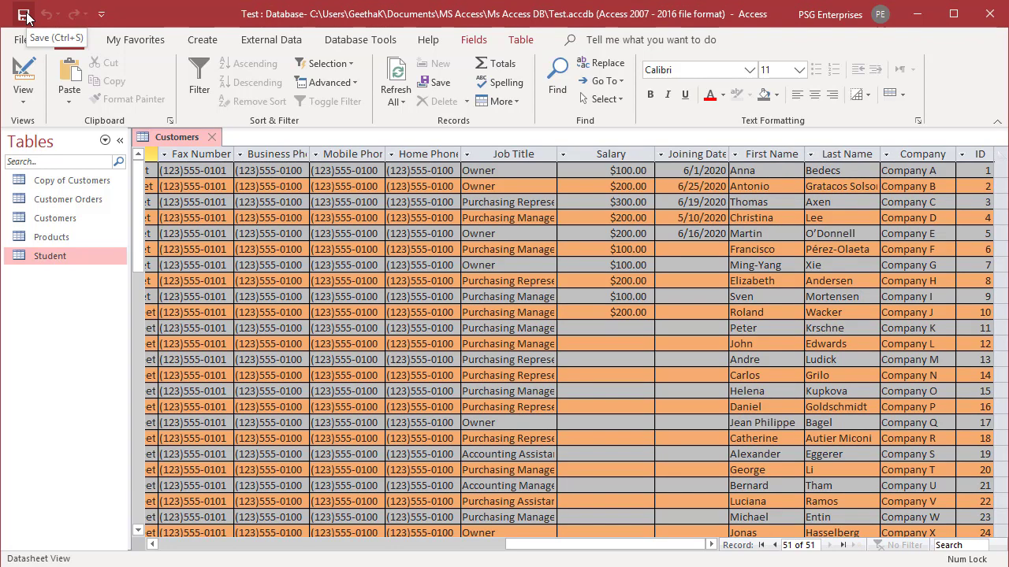
mouse_move(35, 38)
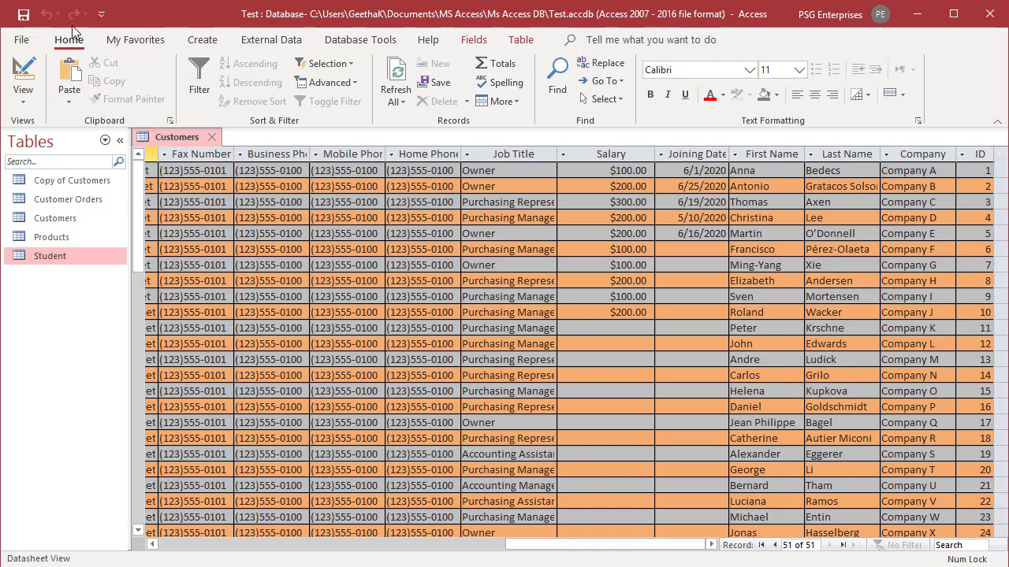
mouse_move(77, 14)
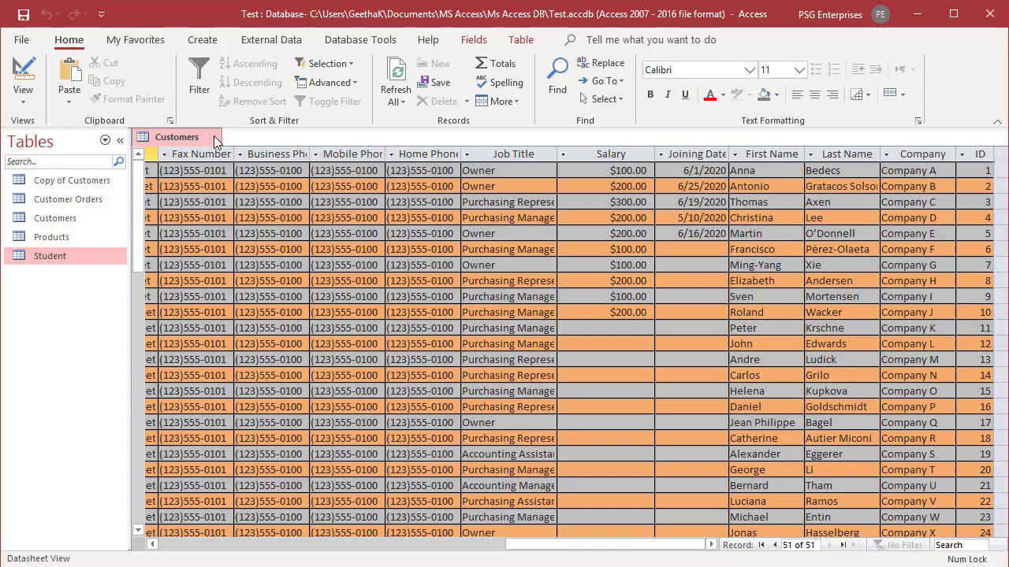
Step: Close the Customers table, answering No to saving layout changes
click(211, 136)
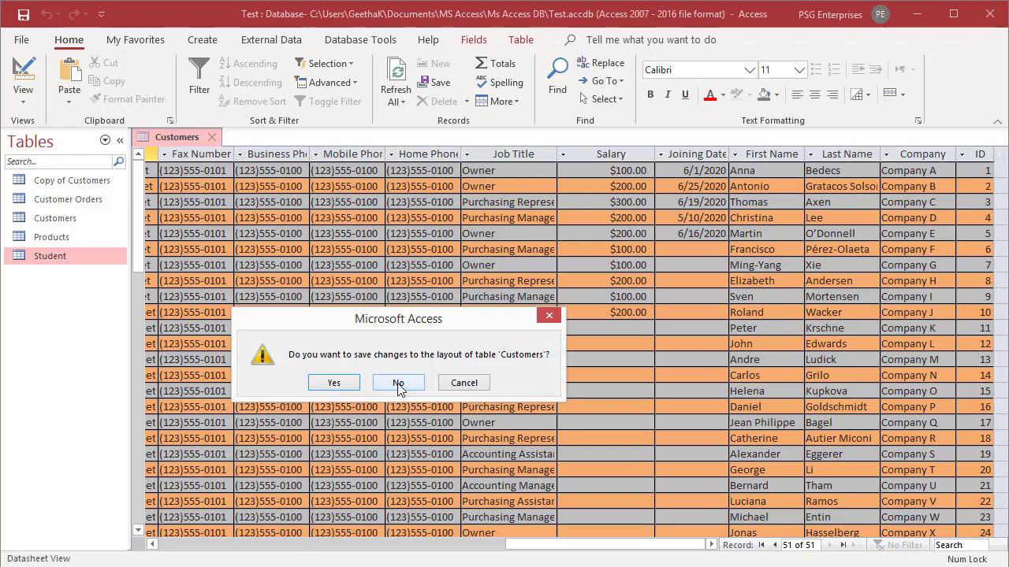
click(398, 382)
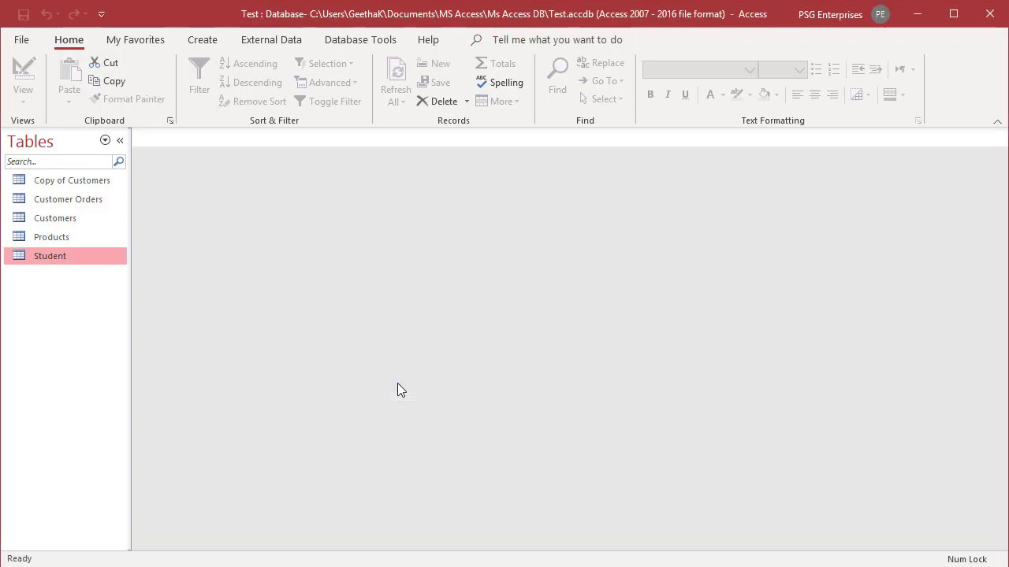